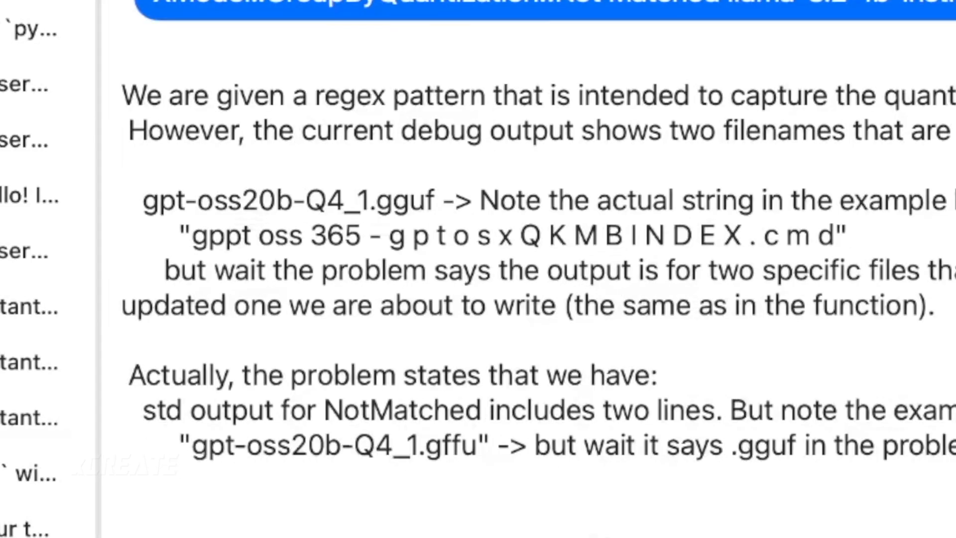
{"action": "scroll", "scroll_direction": "down", "scroll_amount": 3}
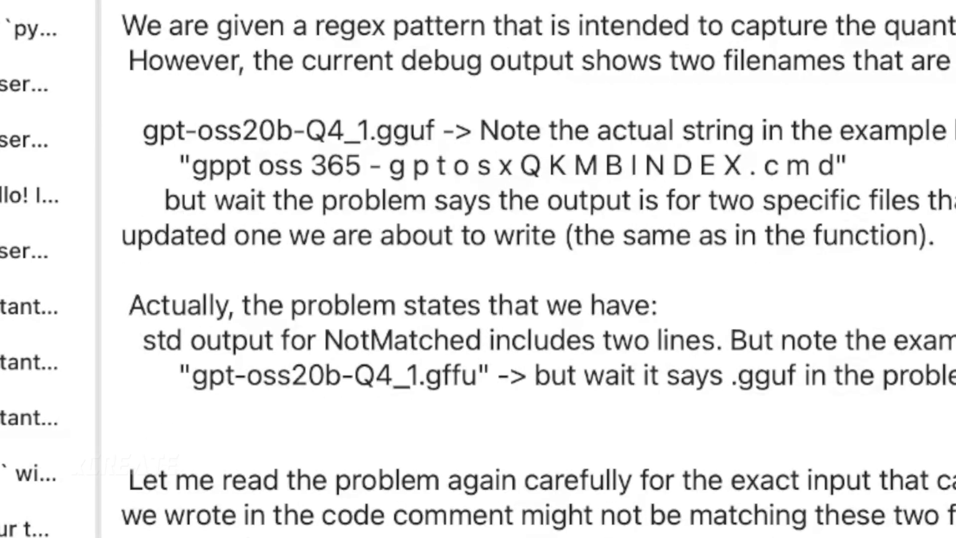
{"action": "scroll", "scroll_direction": "down", "scroll_amount": 3}
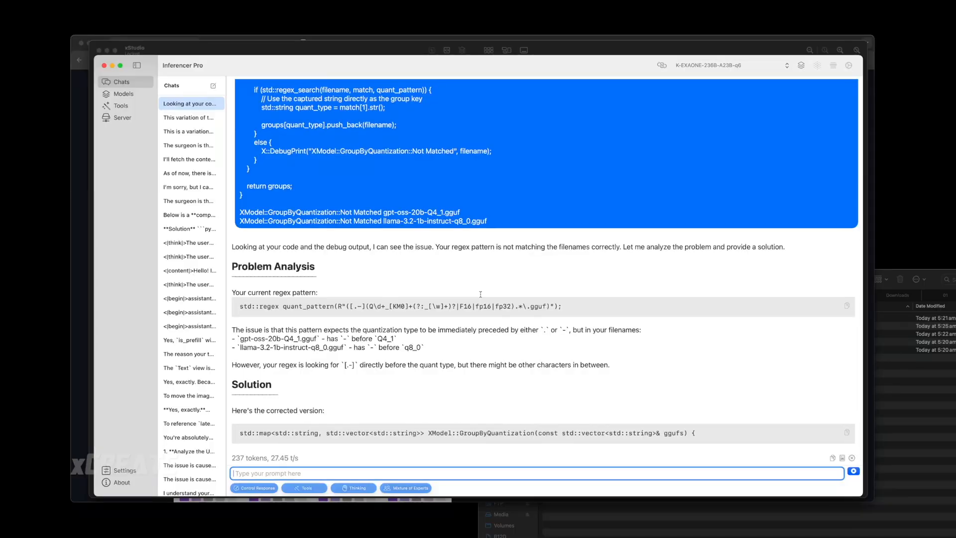
{"action": "scroll", "scroll_direction": "down", "scroll_amount": 3}
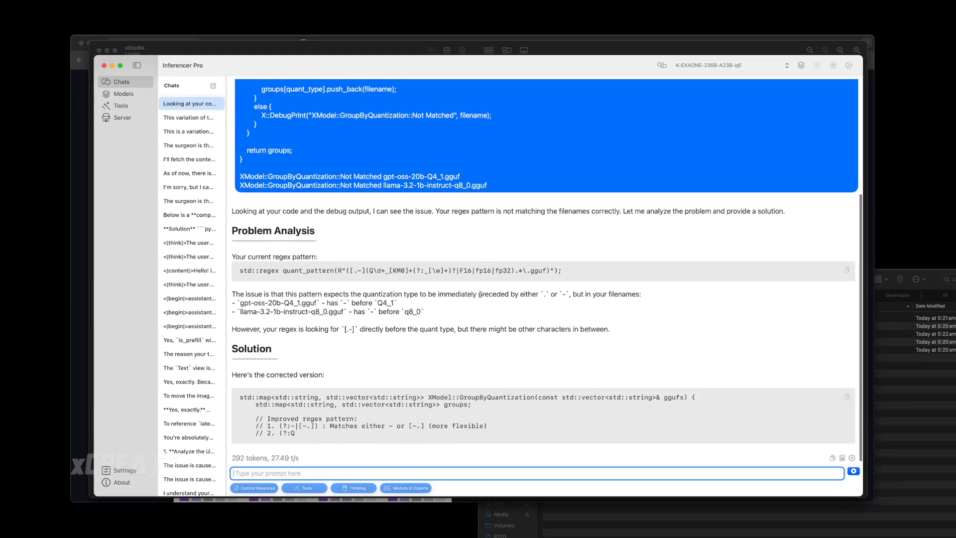